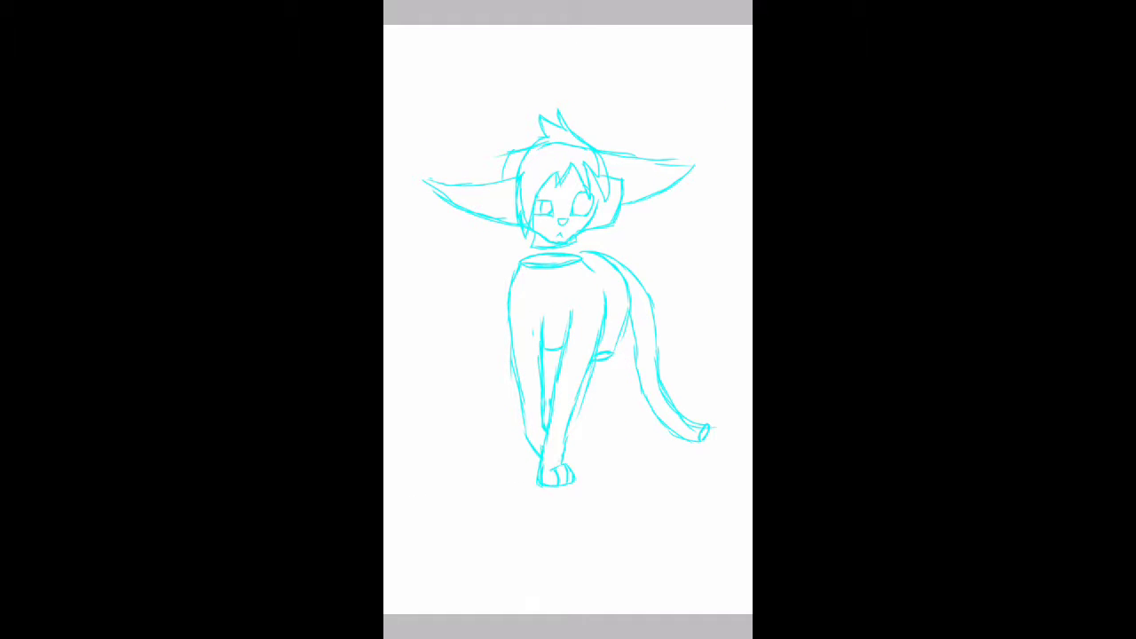
Ink a dark lineart stroke down the cat's neck below the chin, over the cyan sketch.
drag(555, 257, 552, 355)
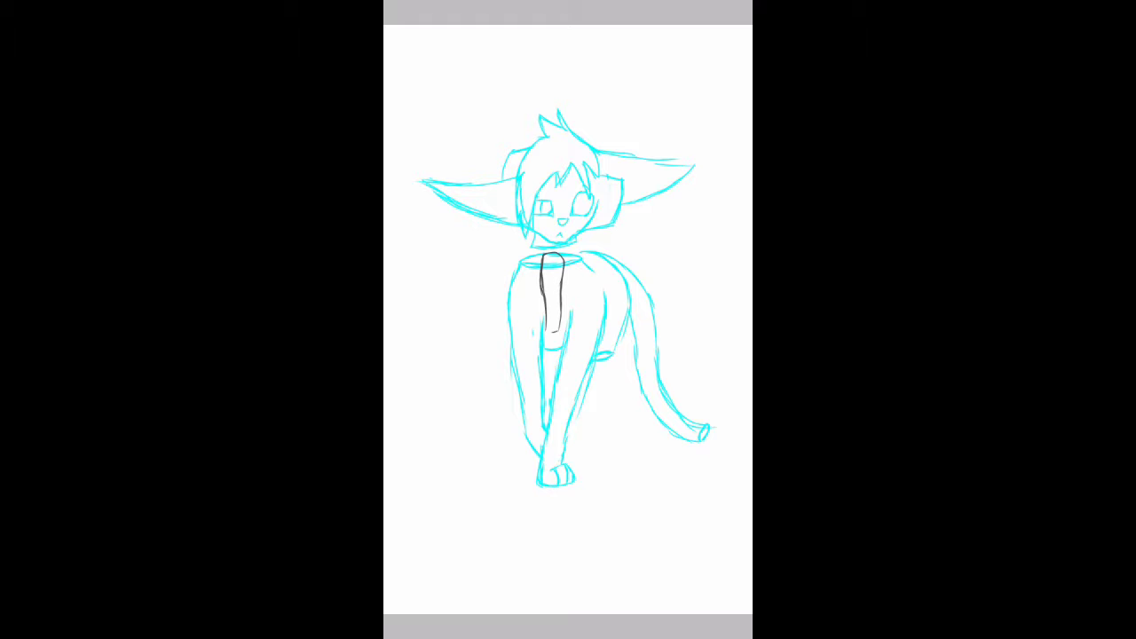